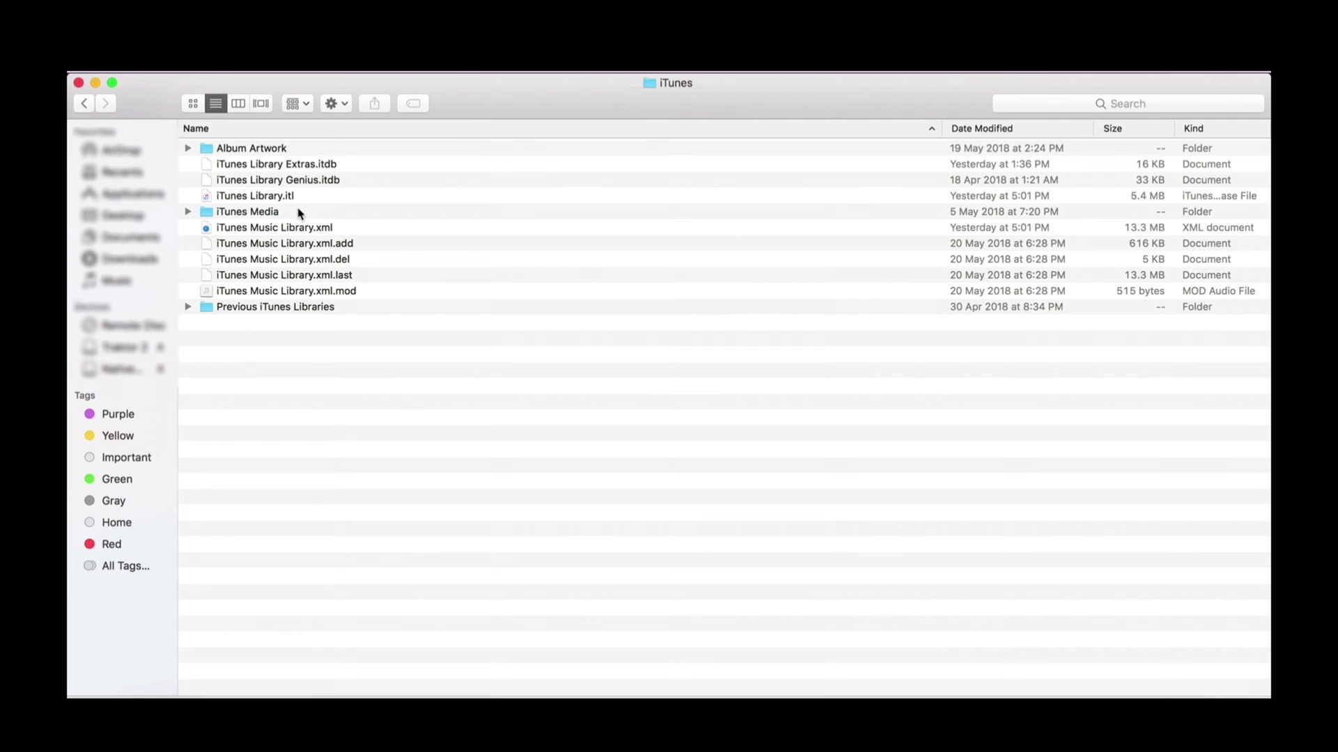
Step: Open iTunes Media > Music in Finder and scroll through the artist folders
double_click(247, 210)
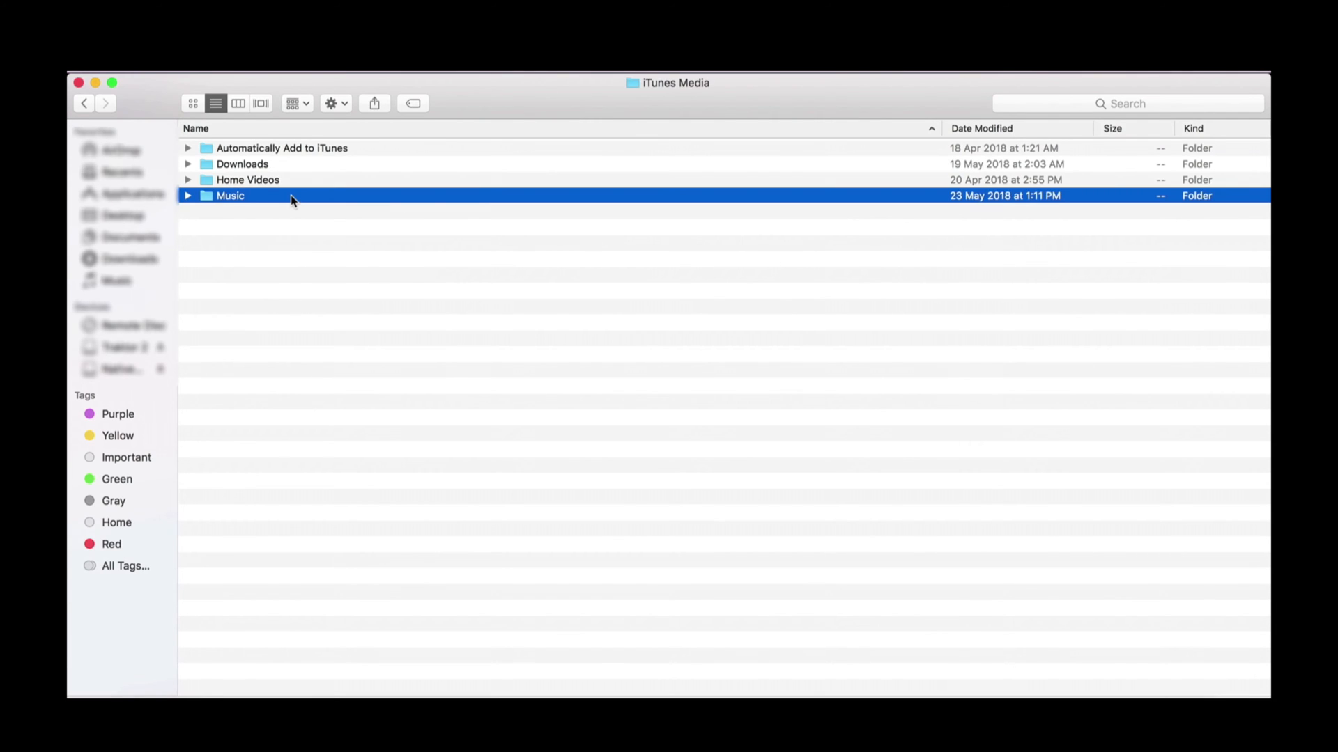
double_click(229, 195)
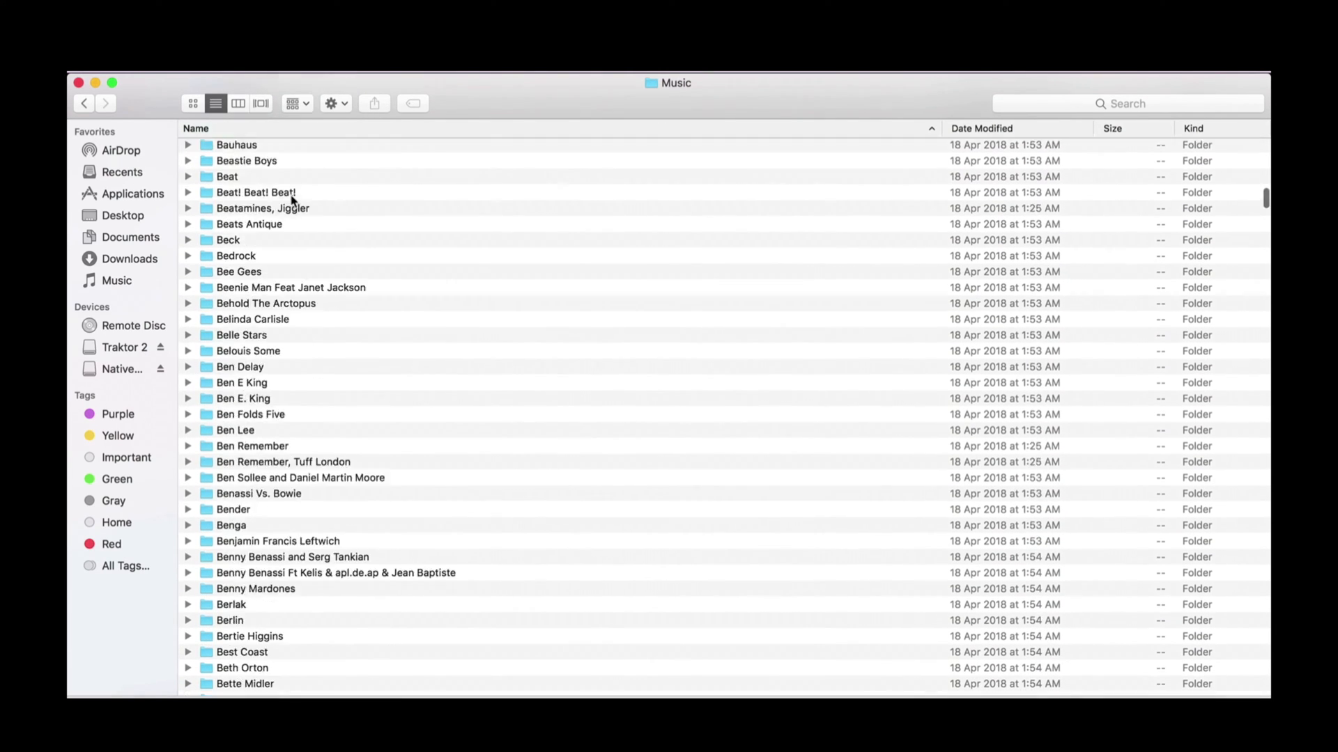
scroll("down", 3)
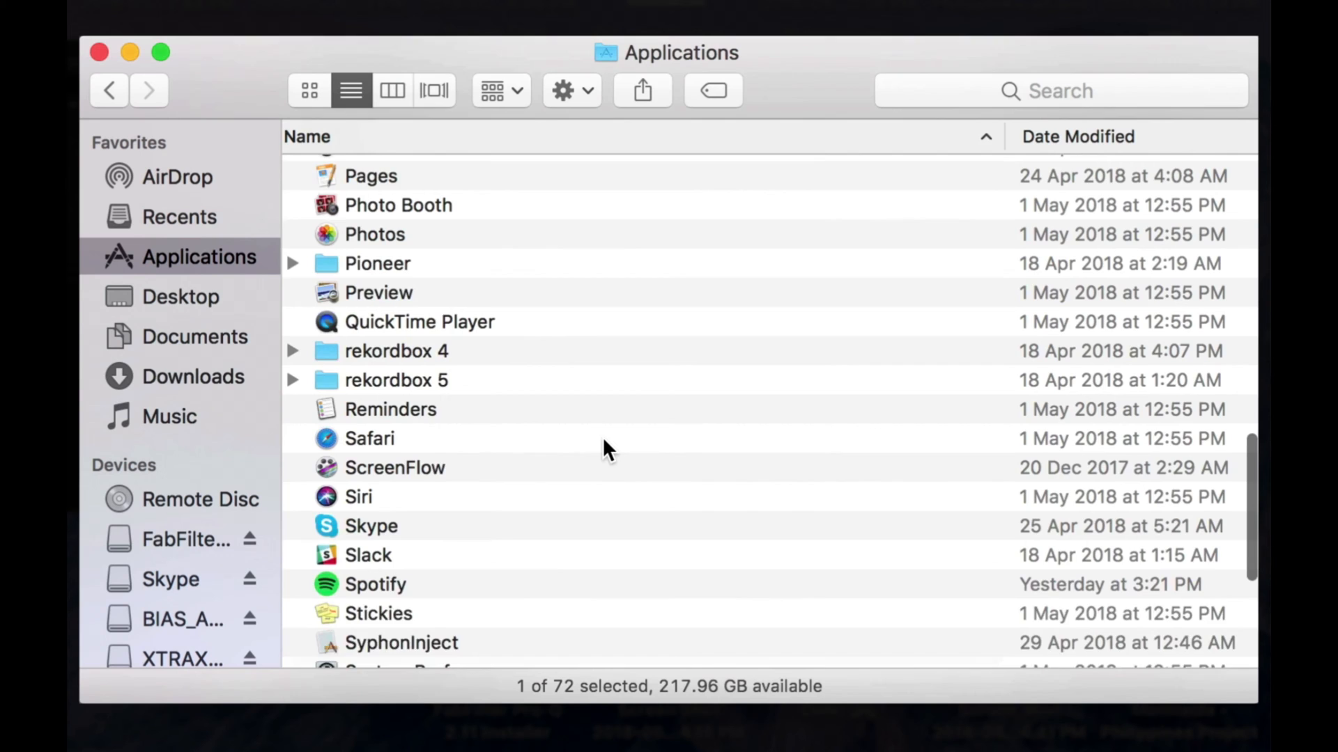
Step: Launch iTunes from the Applications folder and bring up its menu
scroll("up", 3)
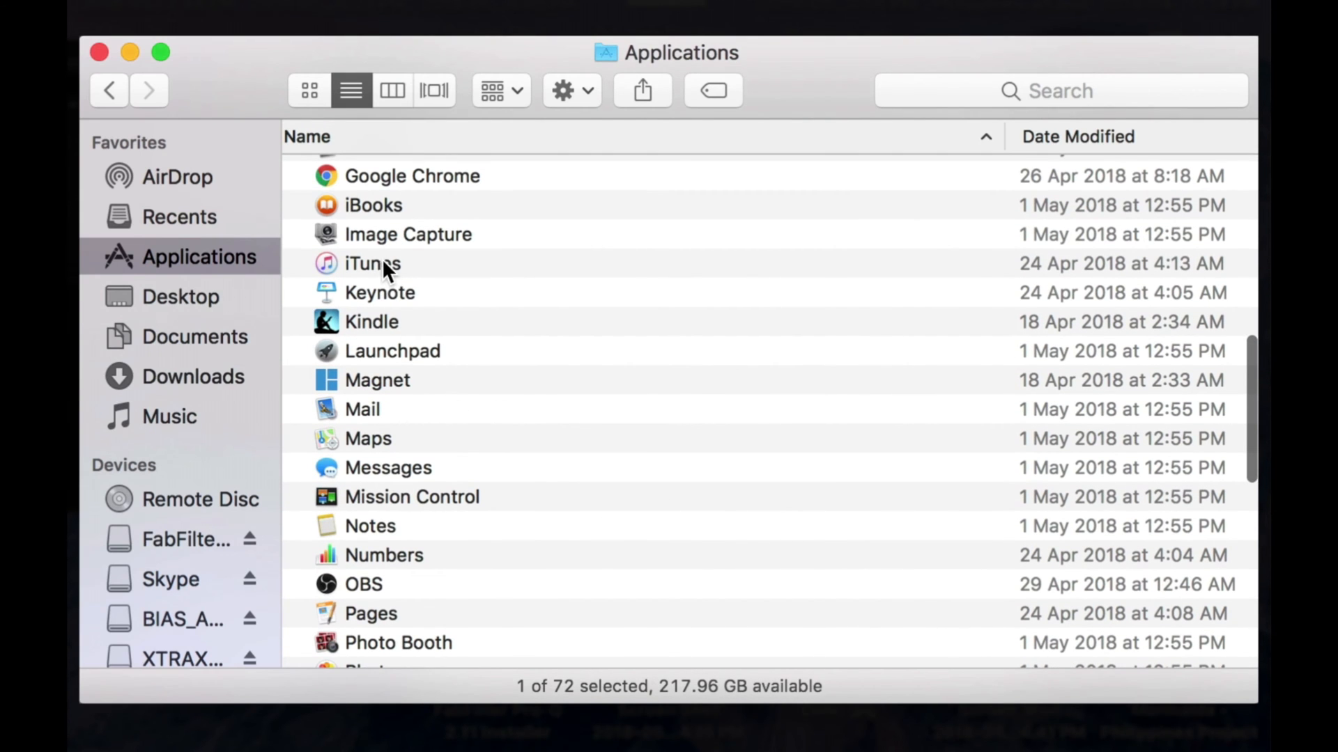
double_click(373, 263)
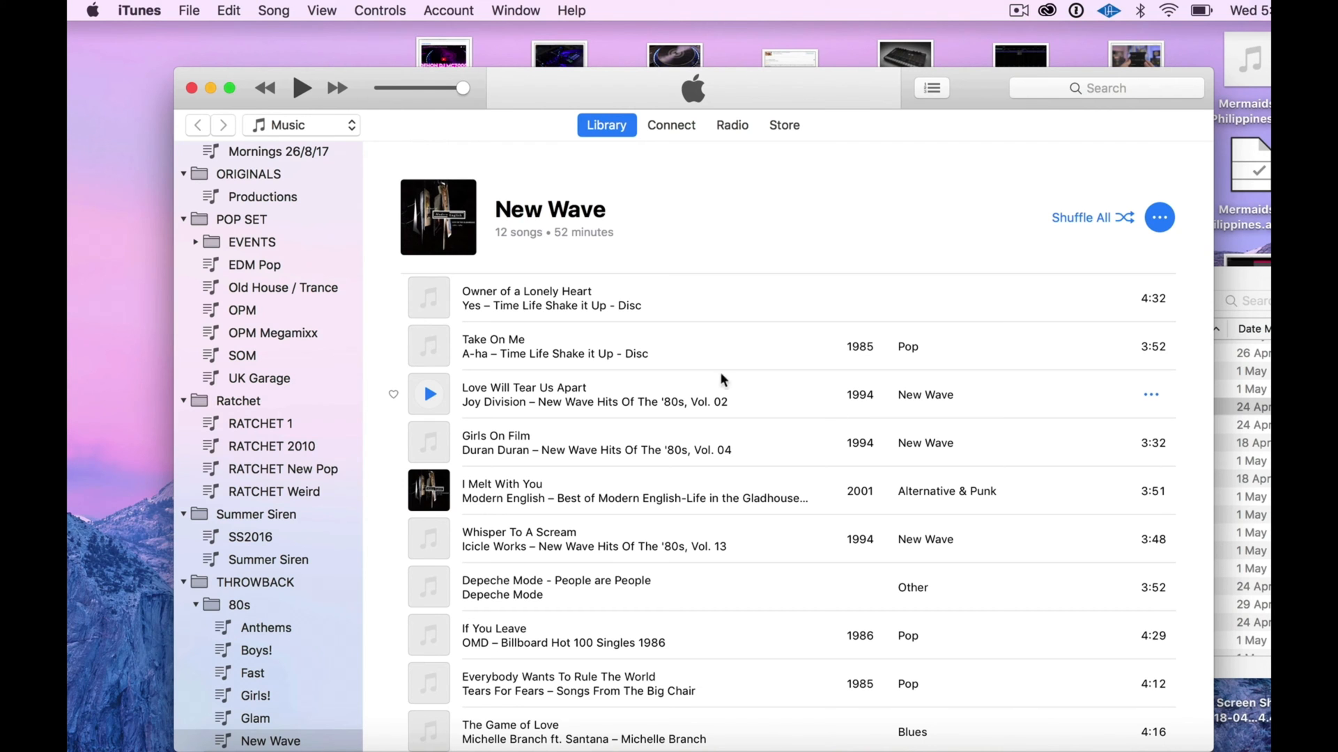
left_click(138, 11)
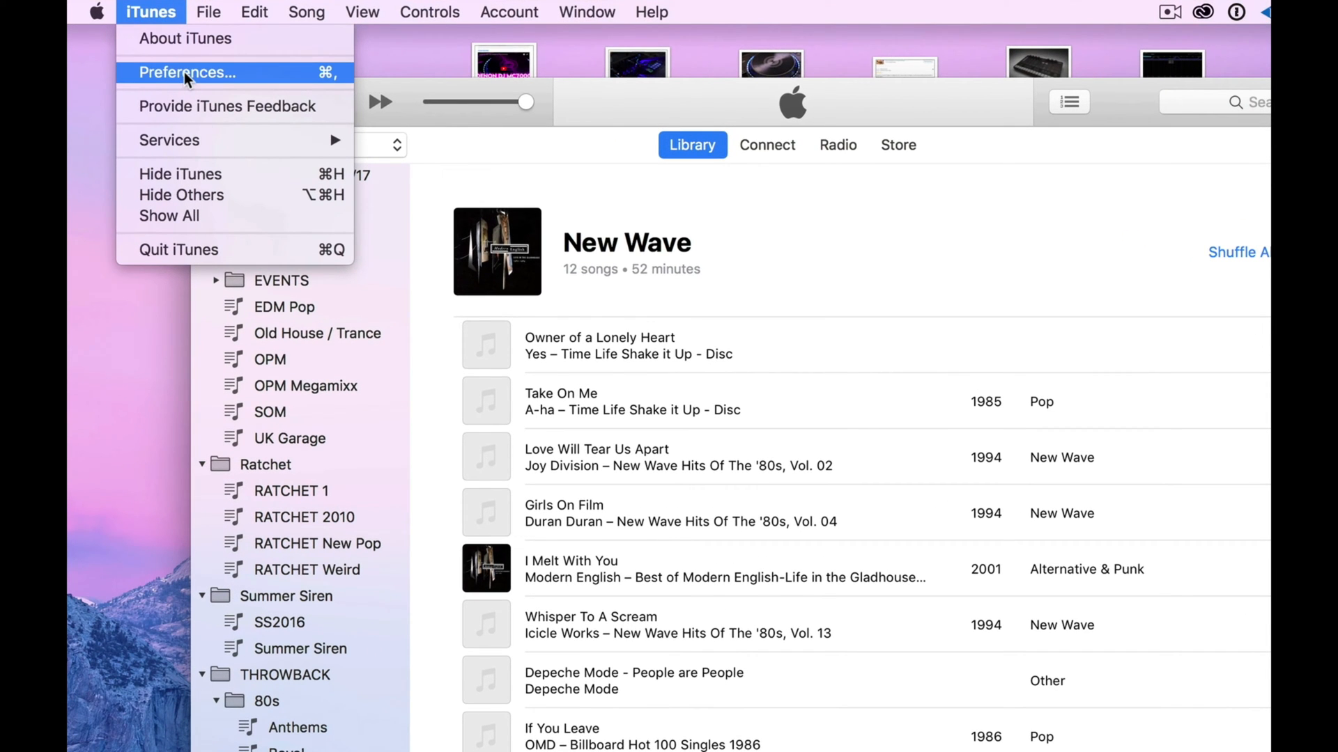
Step: Enable the Star ratings checkbox in iTunes General preferences
left_click(187, 71)
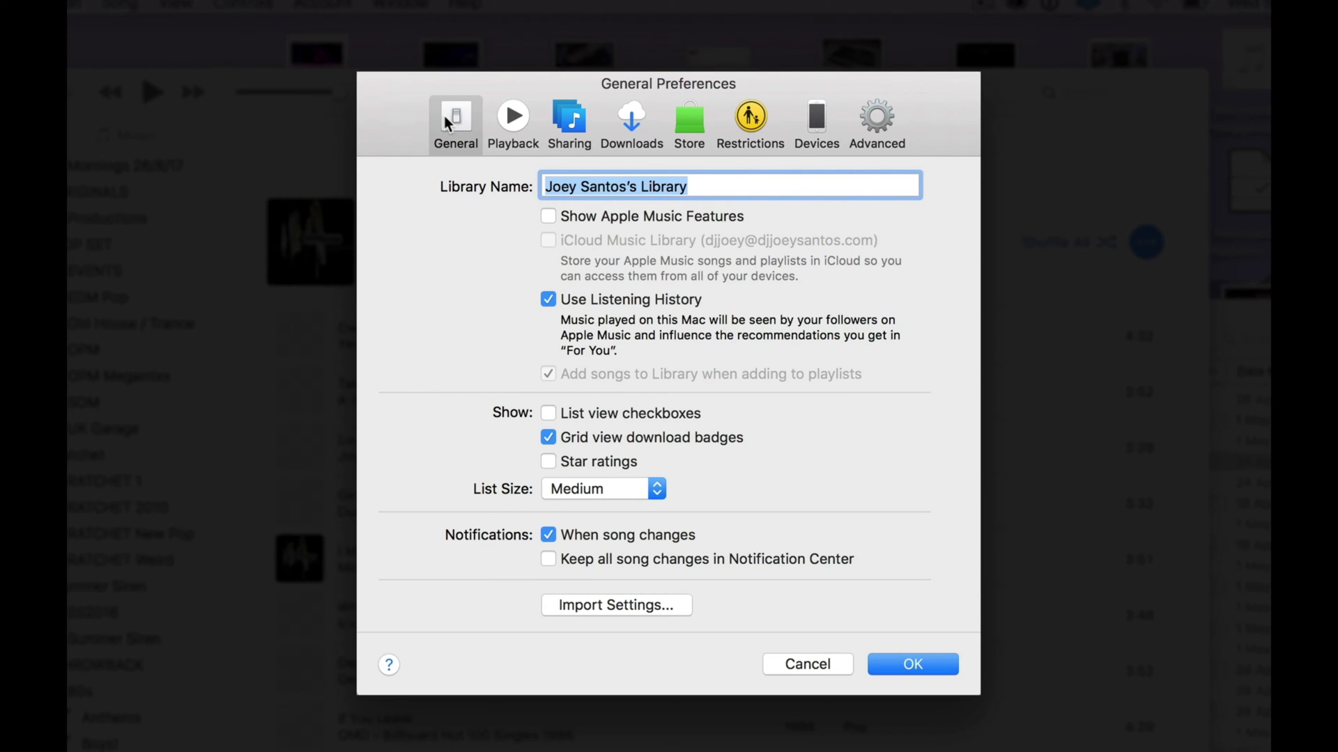
mouse_move(574, 462)
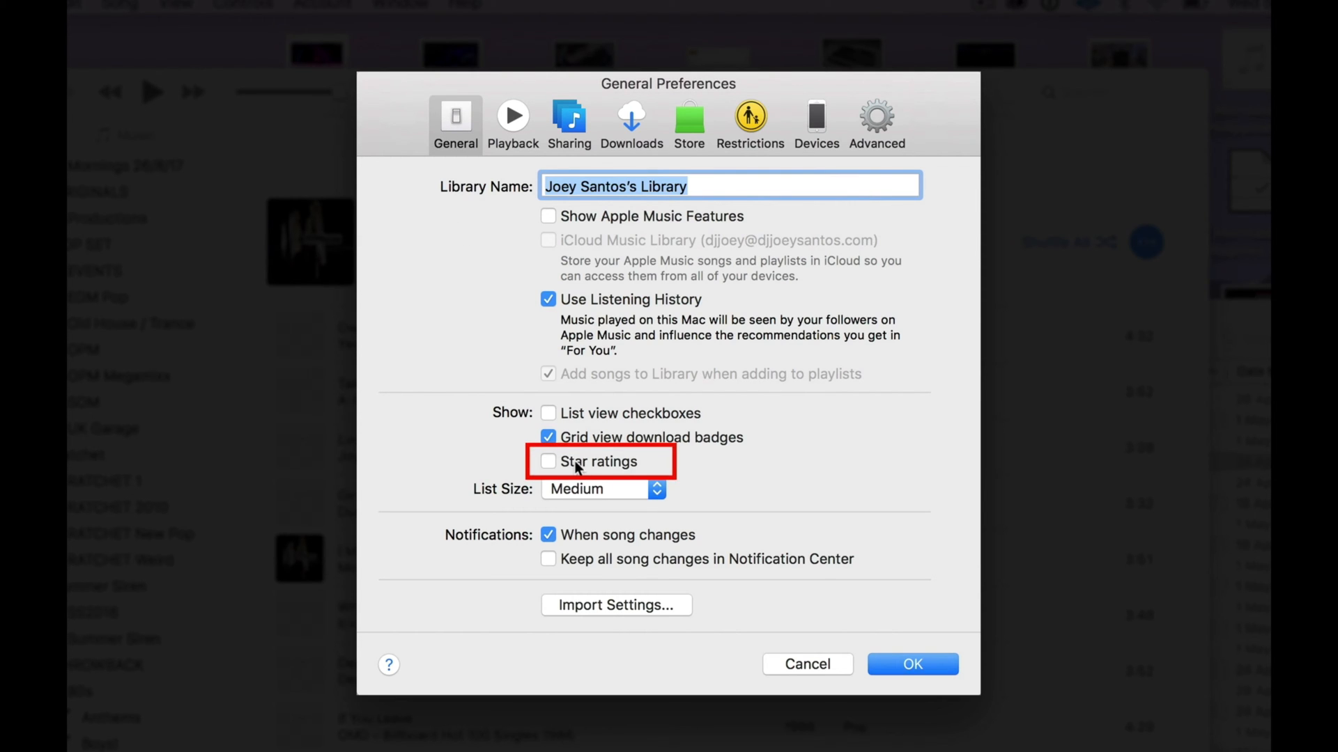
mouse_move(565, 468)
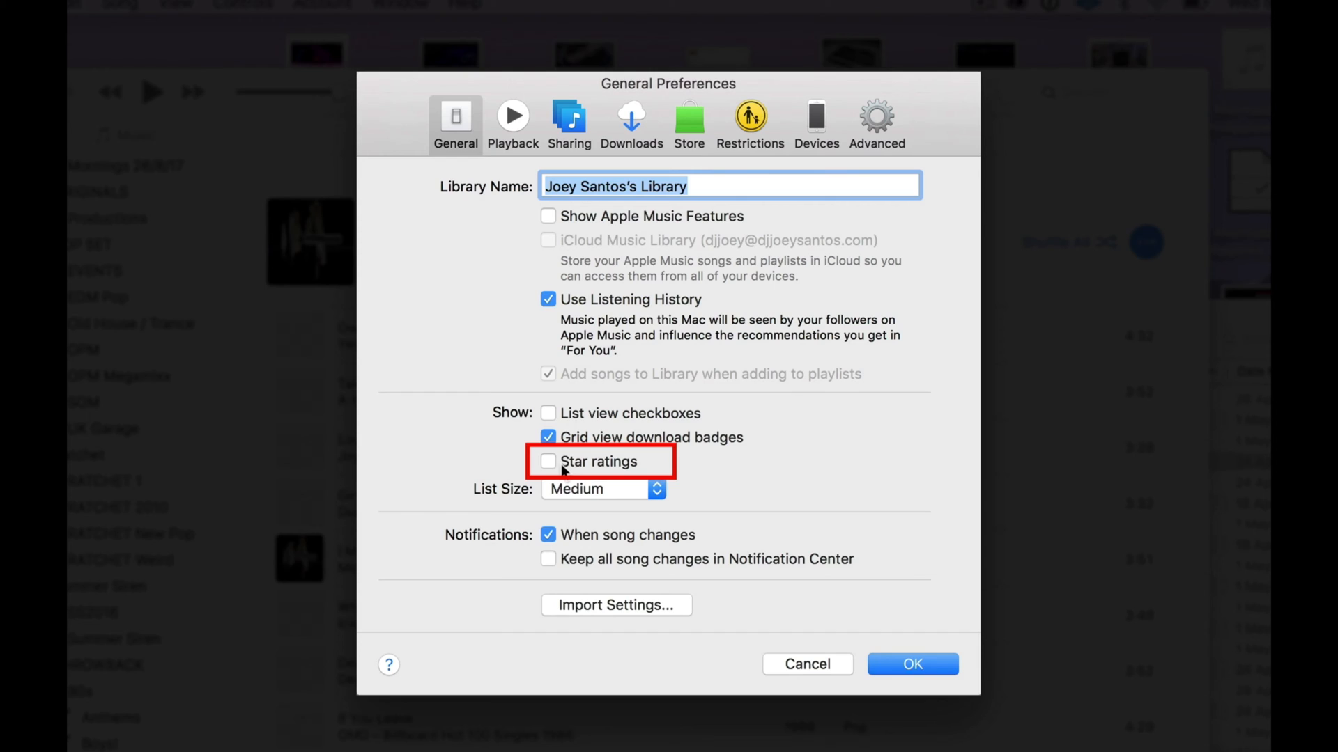
left_click(547, 462)
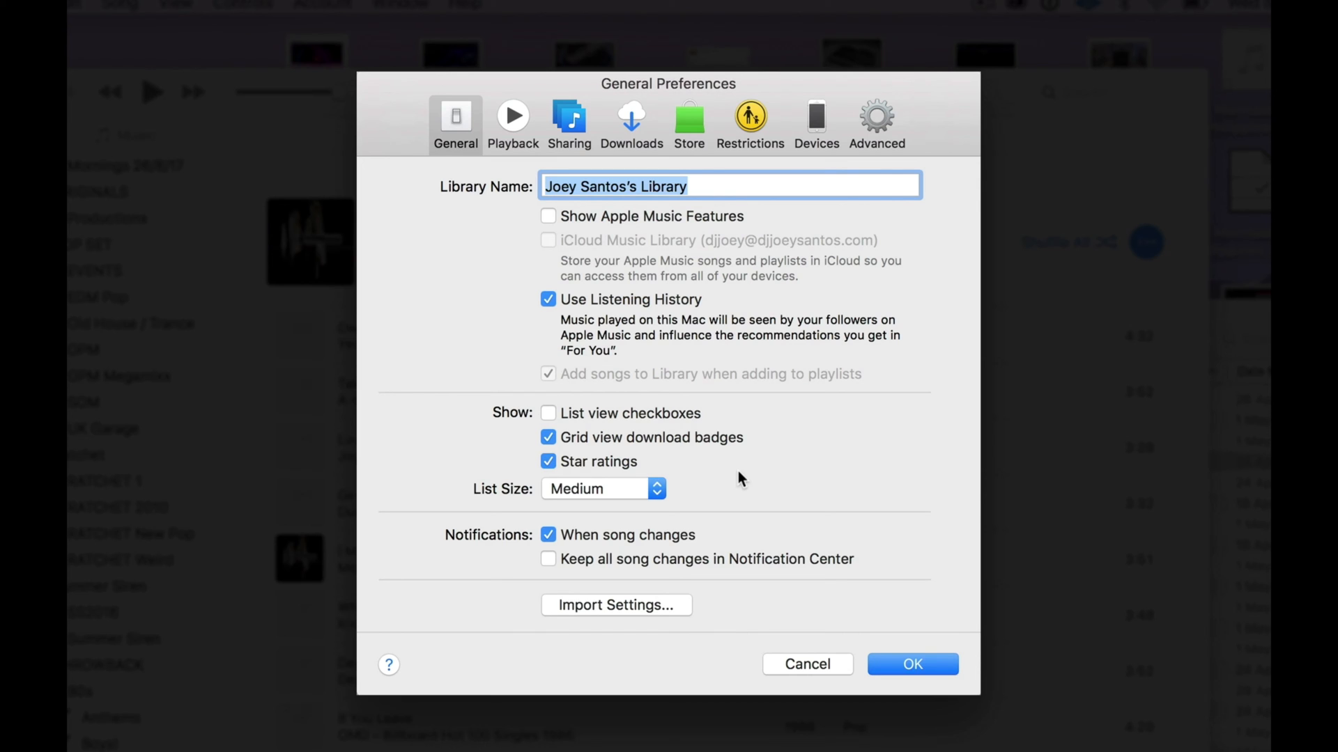
mouse_move(876, 119)
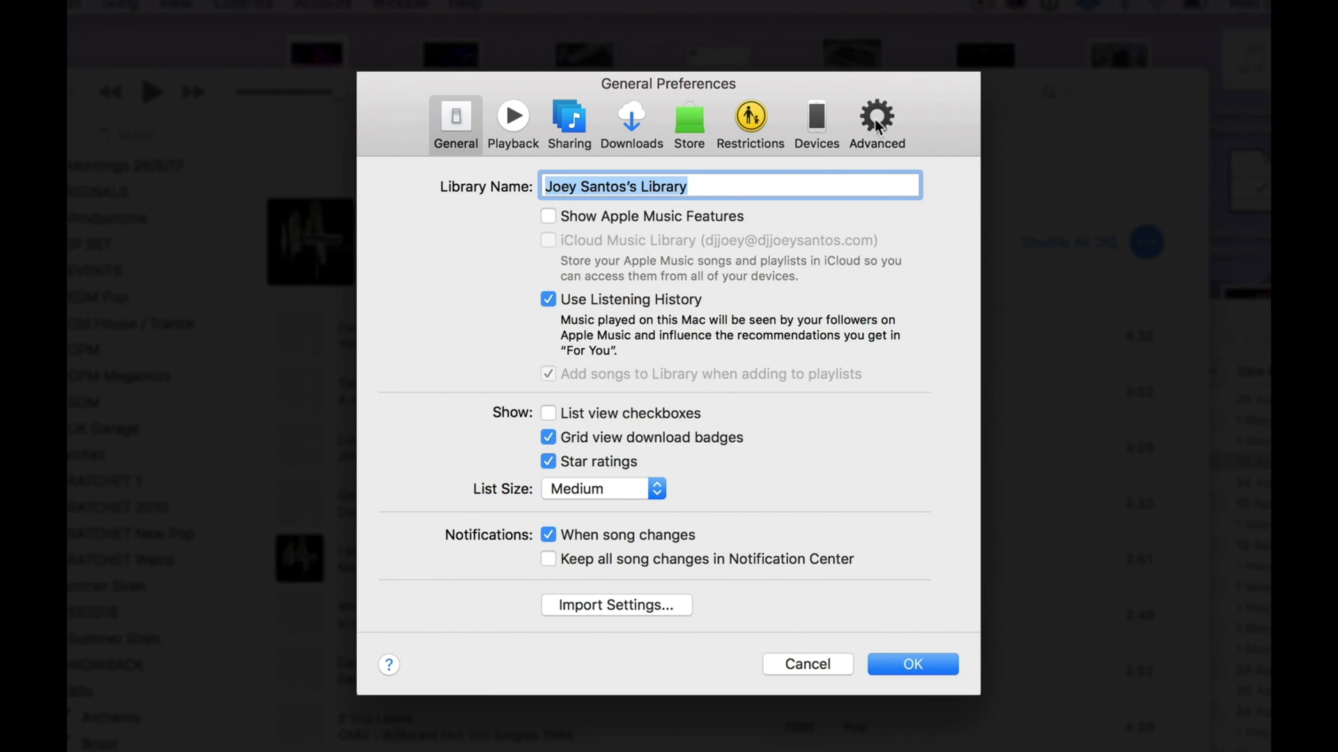
Step: In Advanced preferences, keep Copy files and Share XML on, organizing off, and confirm
left_click(876, 119)
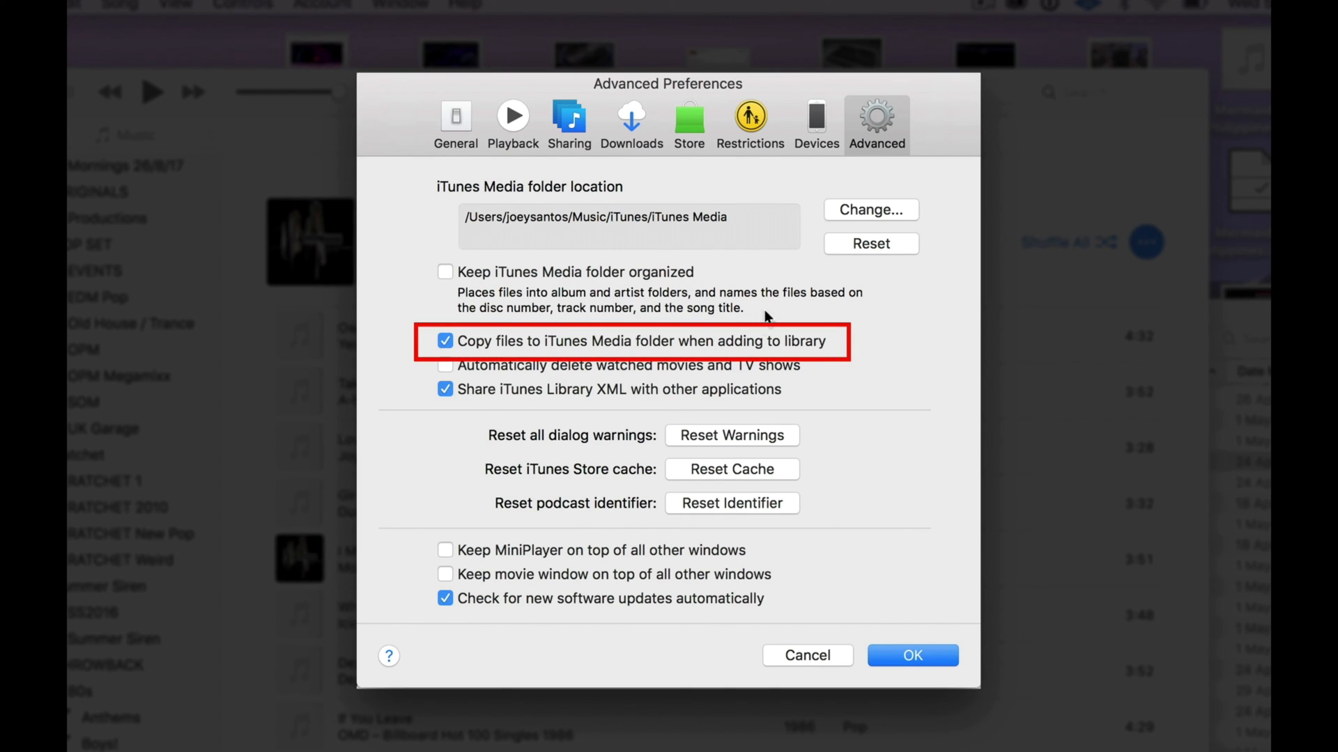
mouse_move(746, 350)
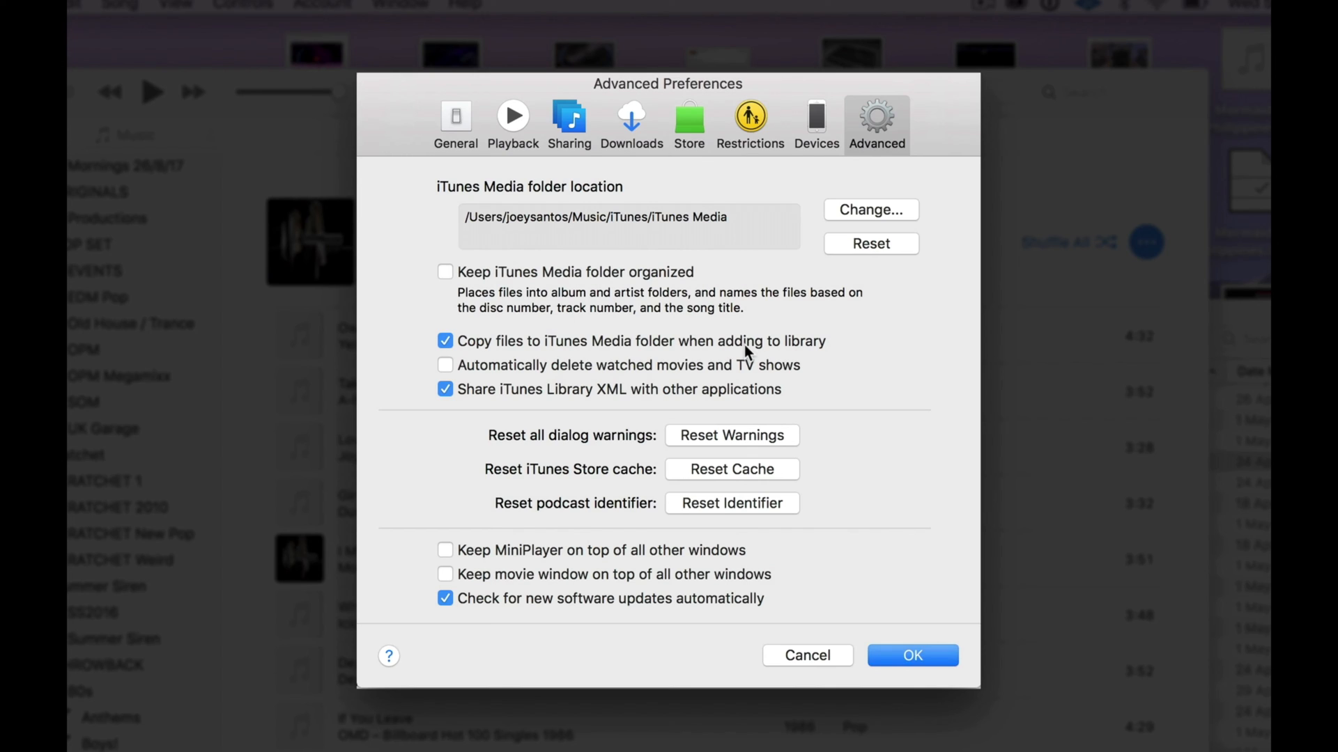
mouse_move(754, 400)
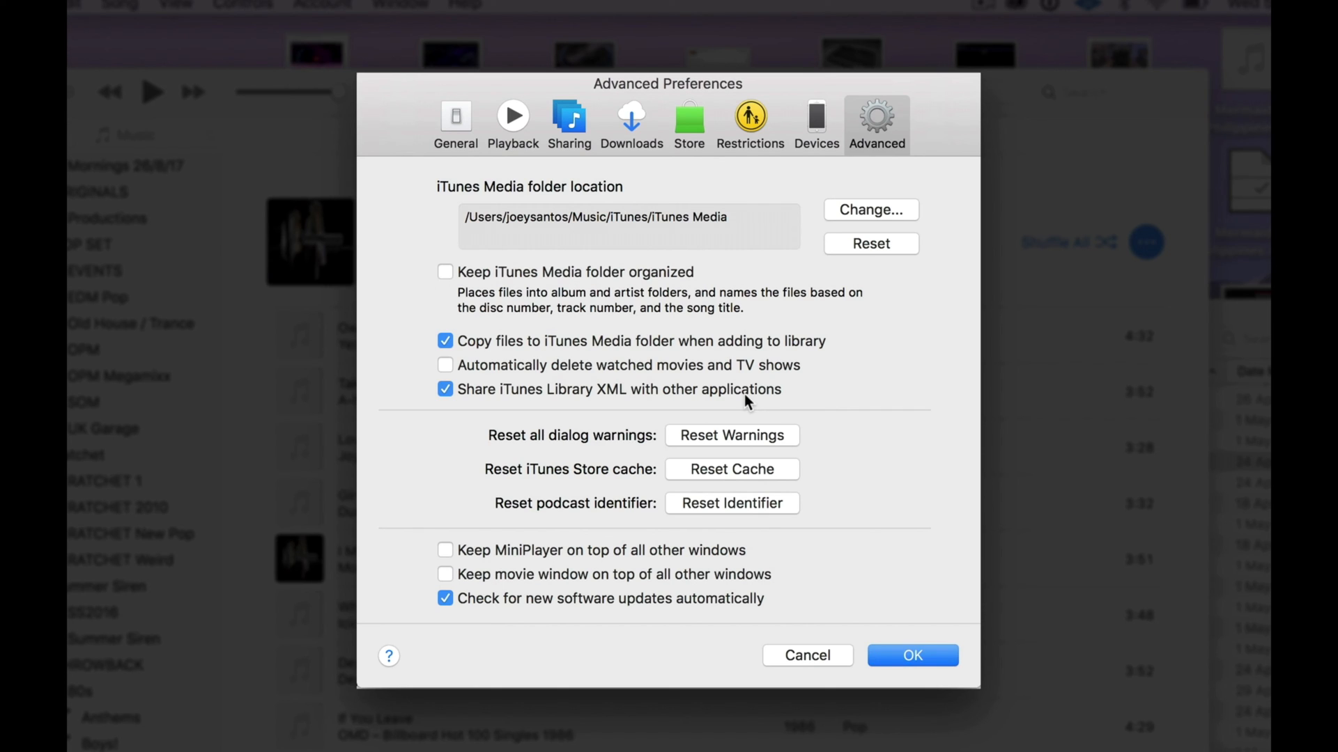
mouse_move(722, 380)
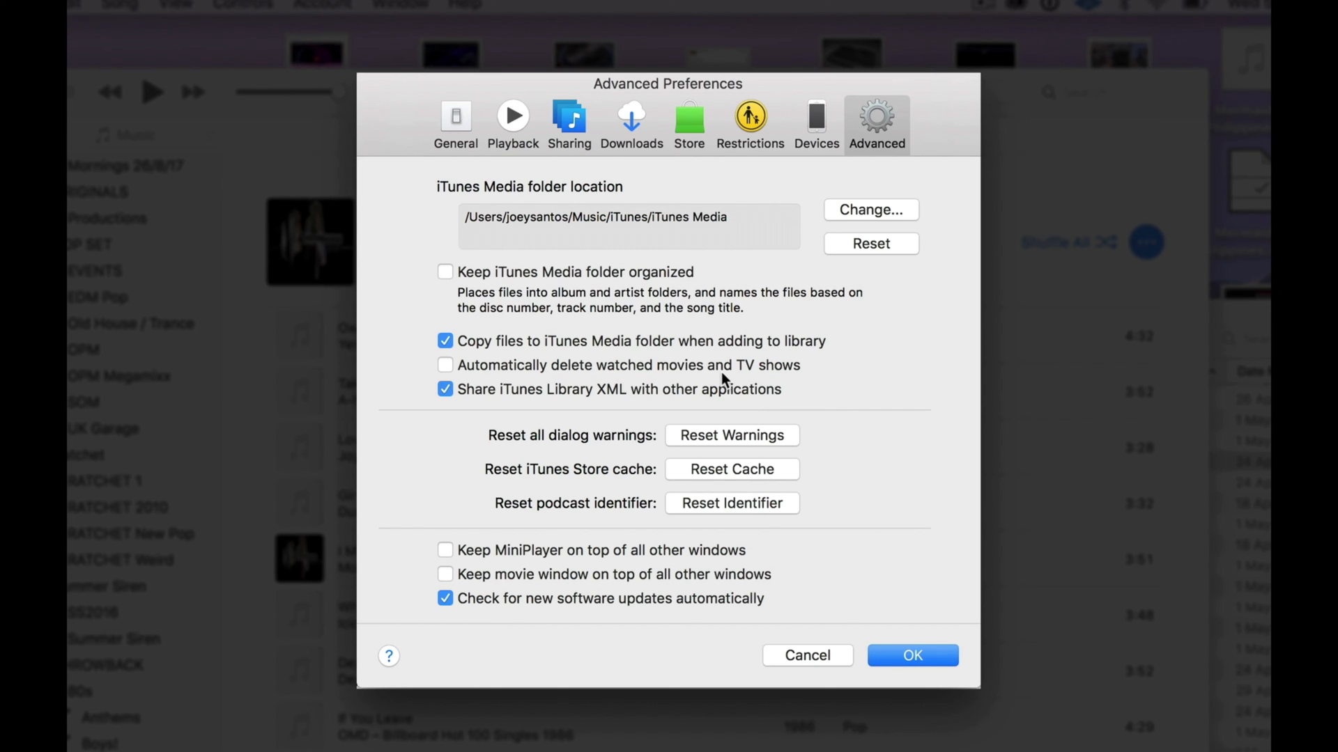
mouse_move(928, 662)
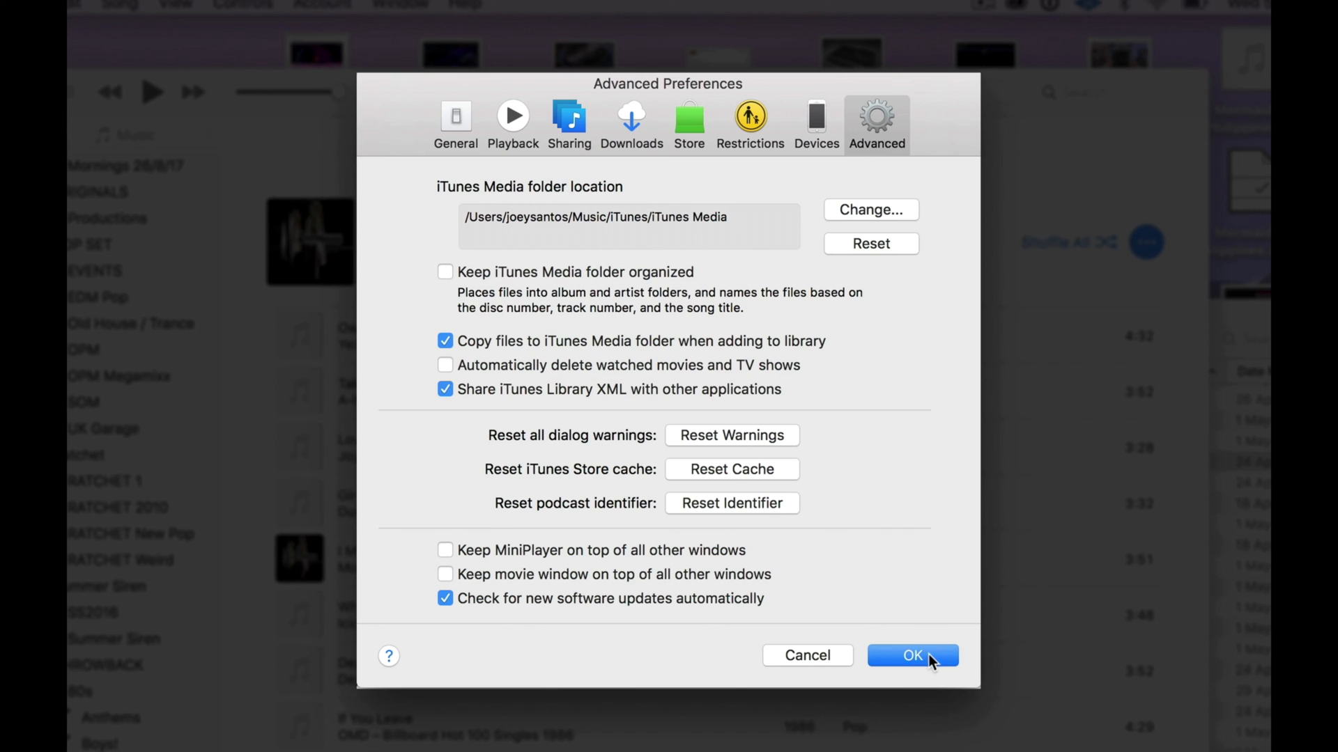
left_click(911, 656)
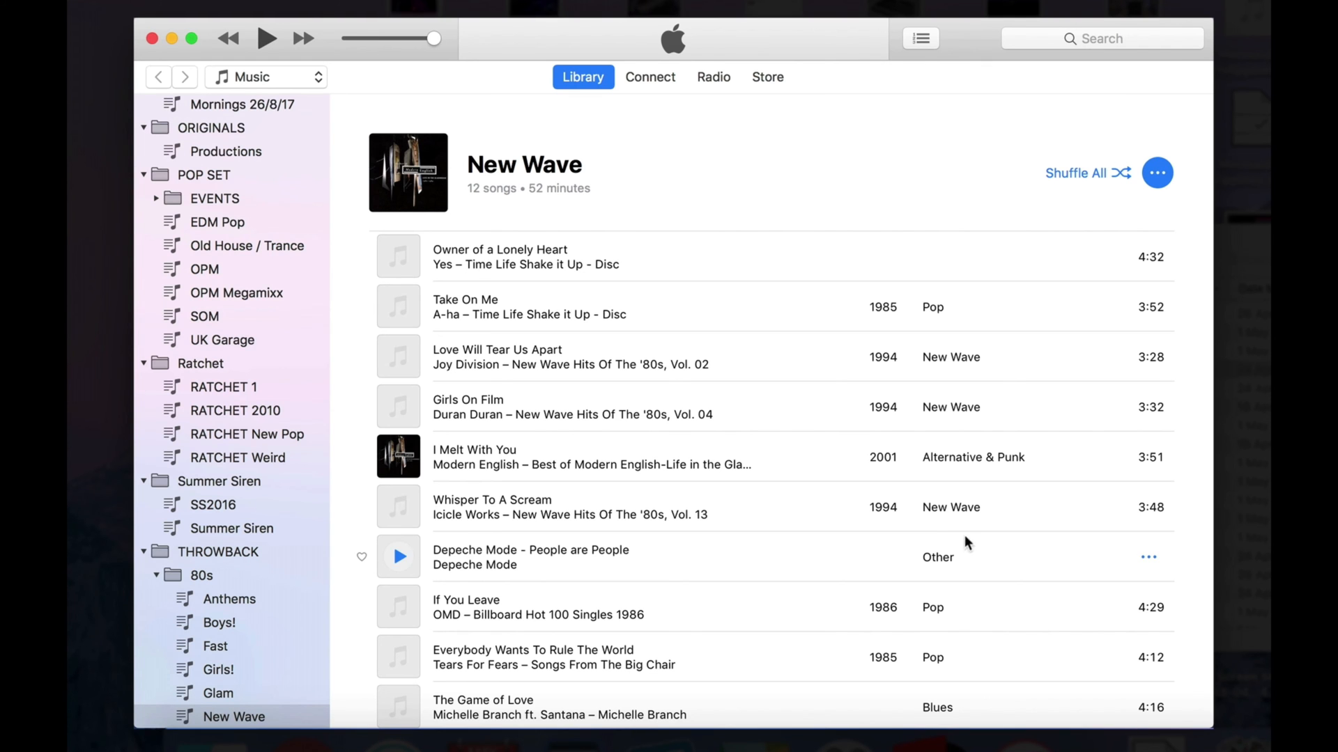
mouse_move(953, 536)
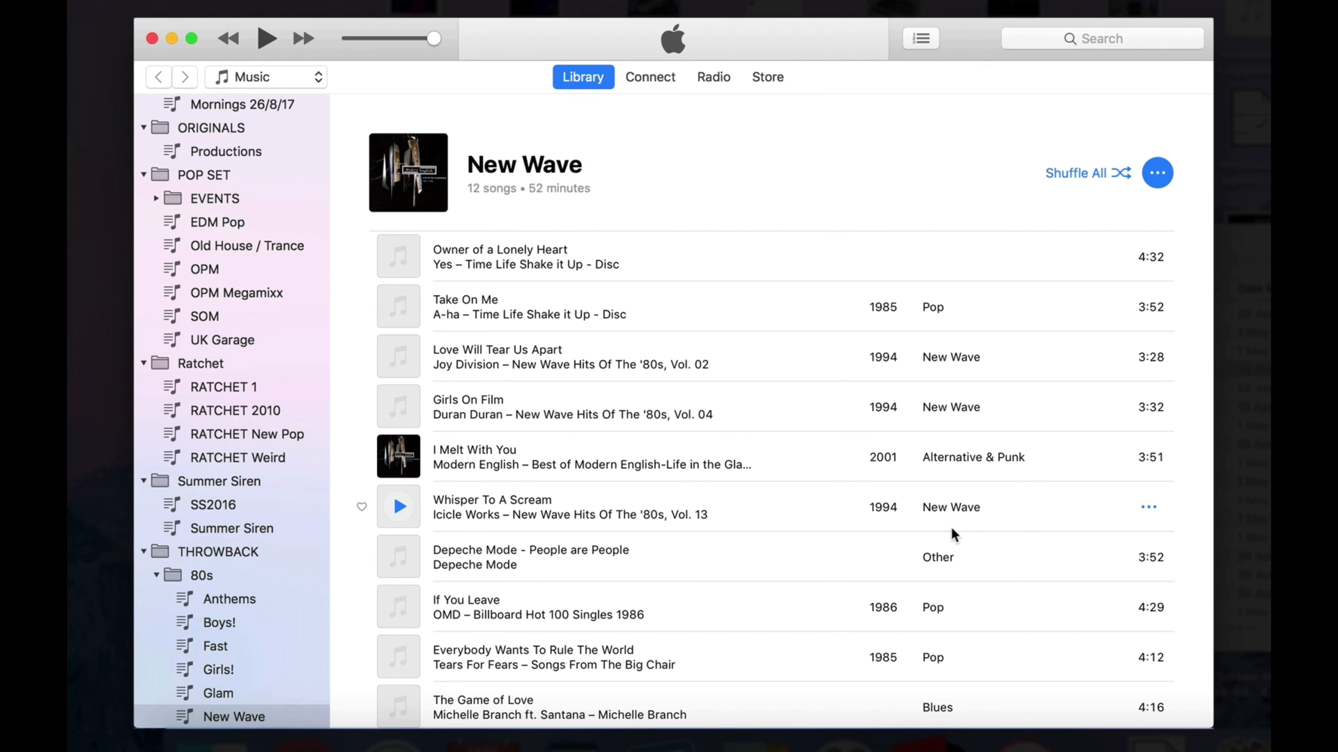